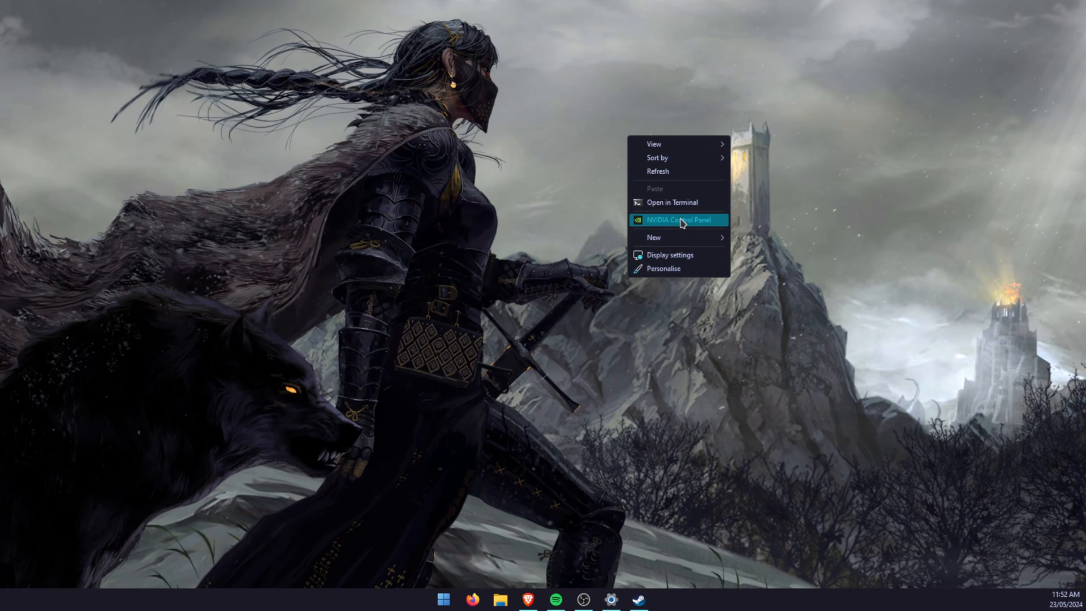
Launch NVIDIA Control Panel from the desktop context menu
left_click(678, 219)
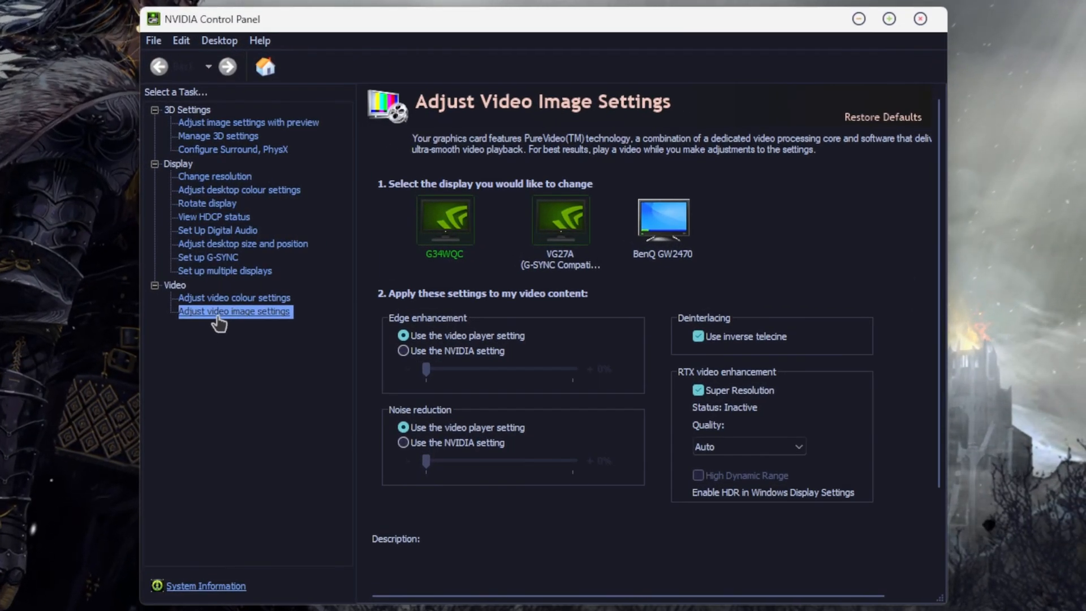
mouse_move(258, 350)
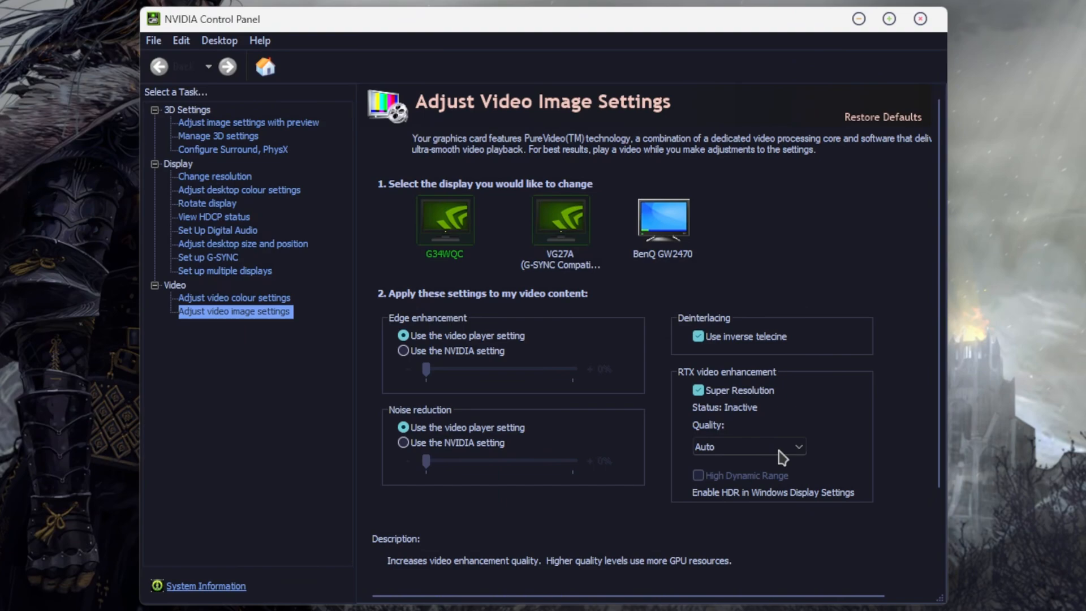
Review the RTX Super Resolution Quality levels and leave it on Auto
left_click(747, 446)
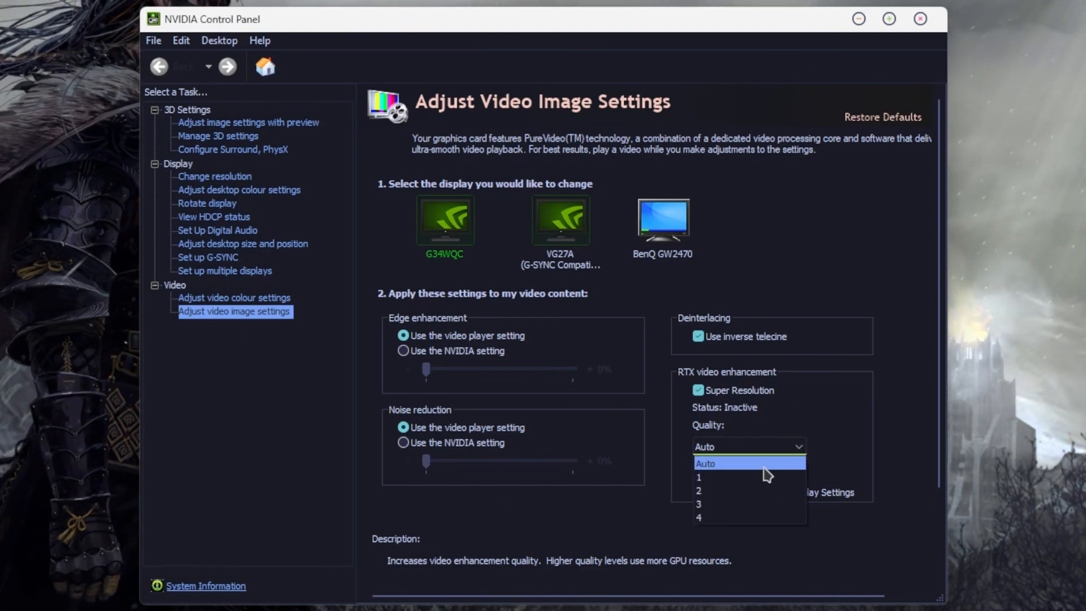
mouse_move(748, 517)
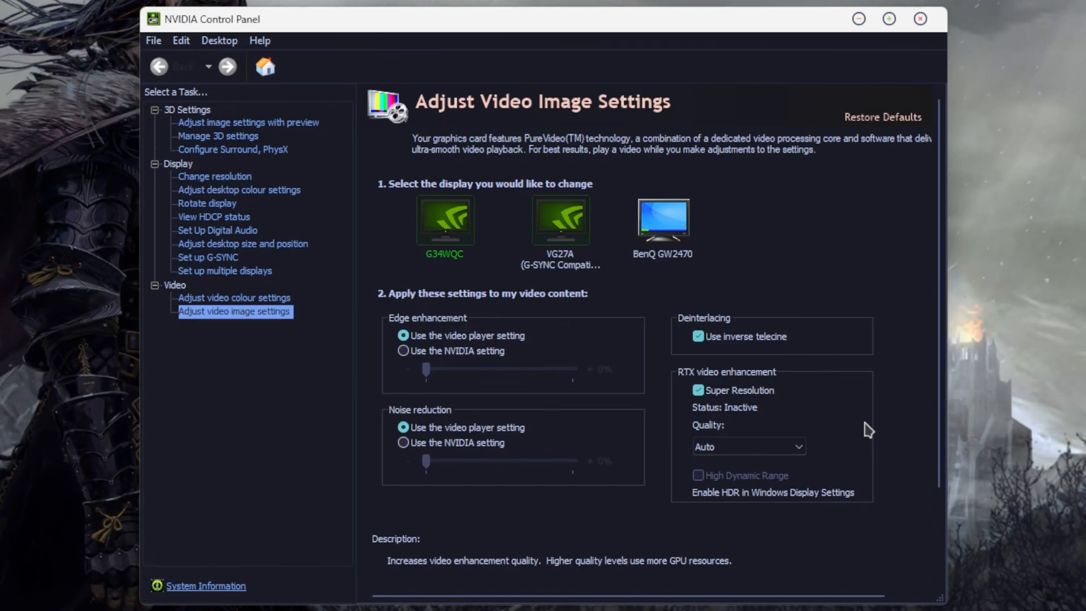
mouse_move(862, 406)
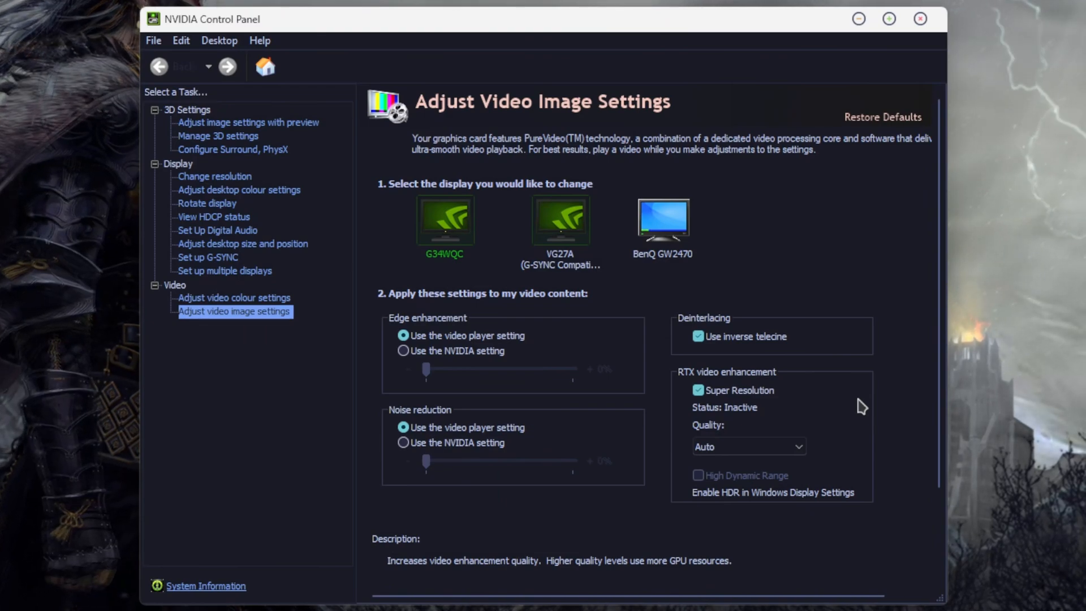
mouse_move(678, 483)
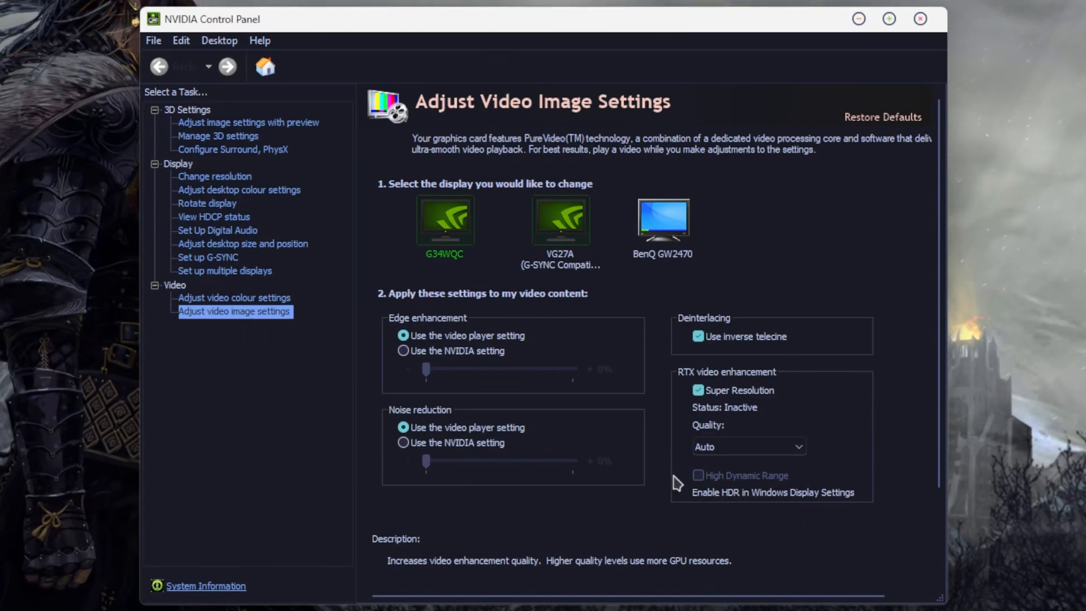
mouse_move(805, 487)
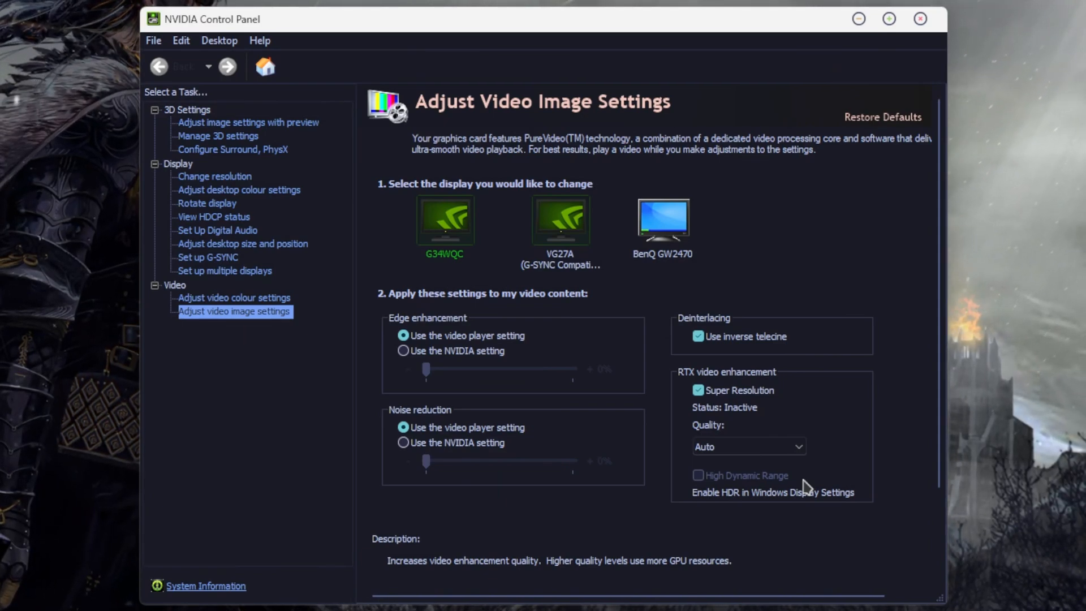
mouse_move(800, 434)
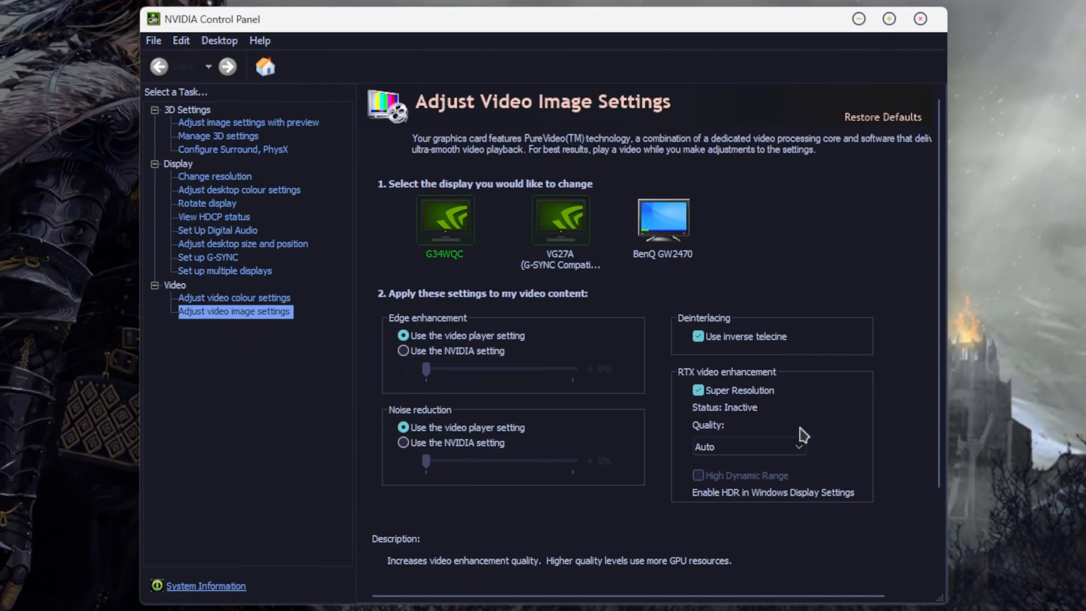
mouse_move(915, 45)
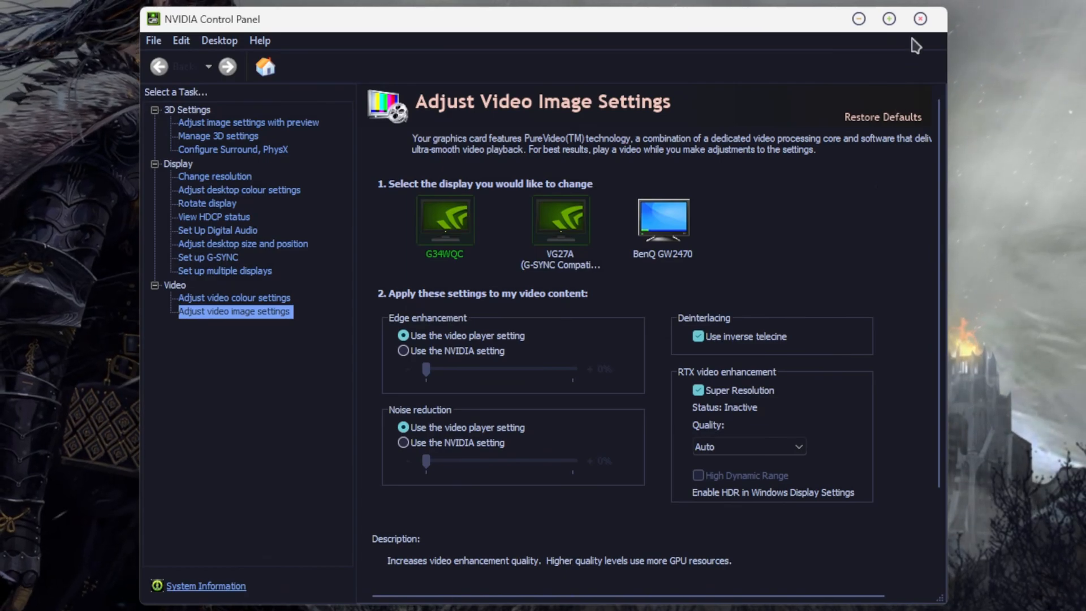